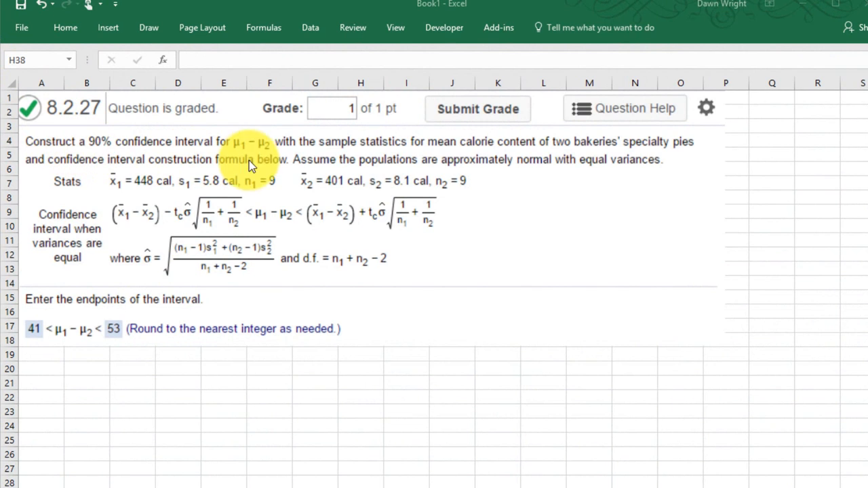
{"action": "mouse_move", "coordinate": [293, 157]}
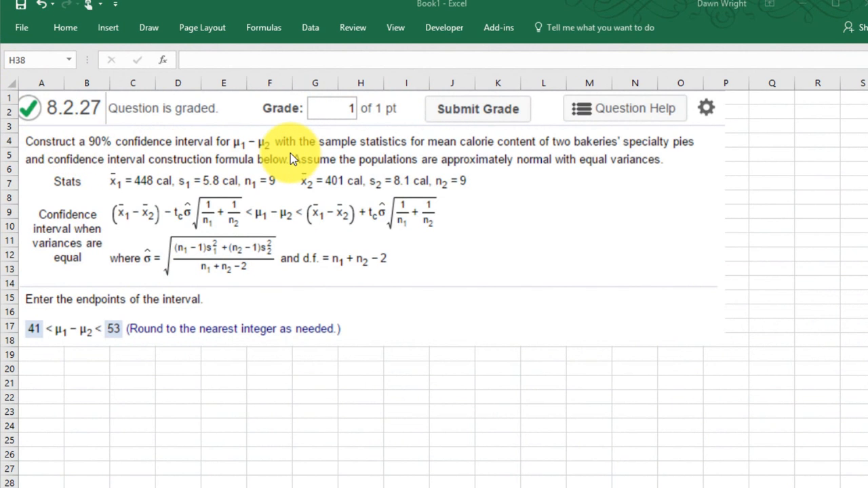
{"action": "mouse_move", "coordinate": [116, 184]}
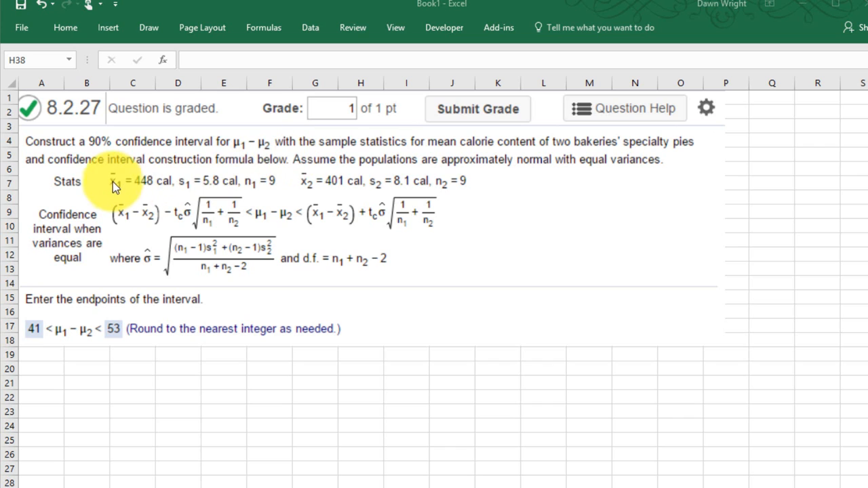
{"action": "mouse_move", "coordinate": [457, 186]}
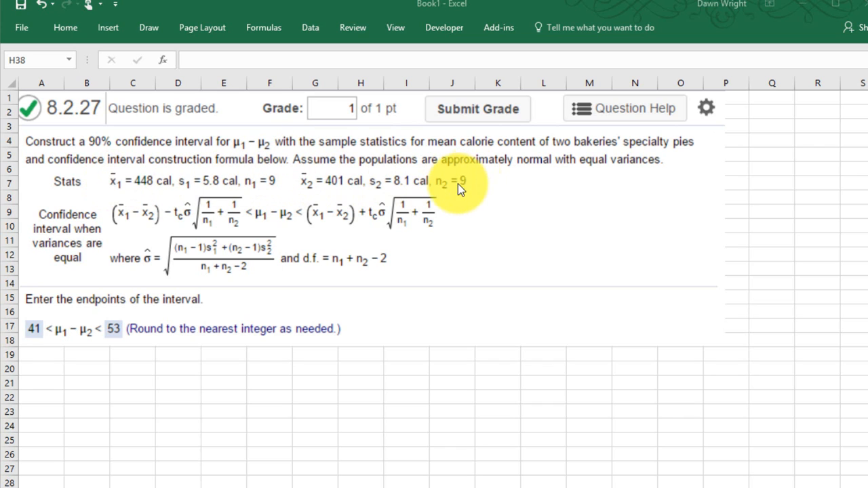
{"action": "mouse_move", "coordinate": [168, 195]}
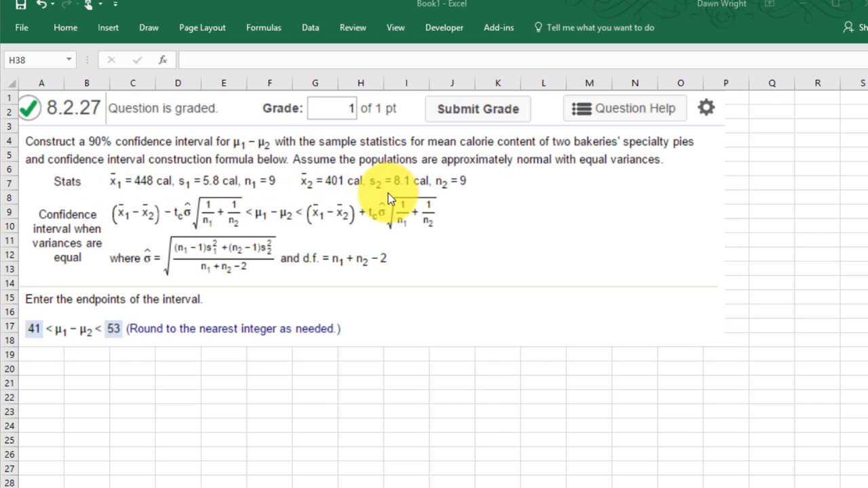
{"action": "mouse_move", "coordinate": [183, 227]}
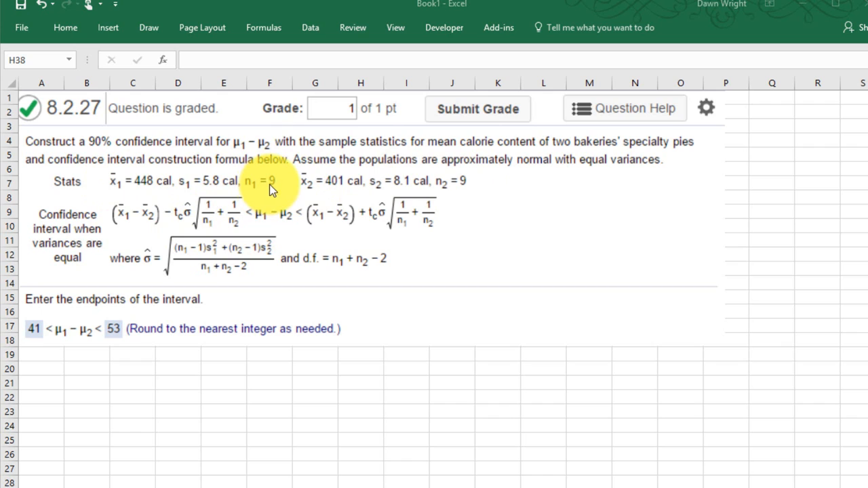
{"action": "mouse_move", "coordinate": [461, 189]}
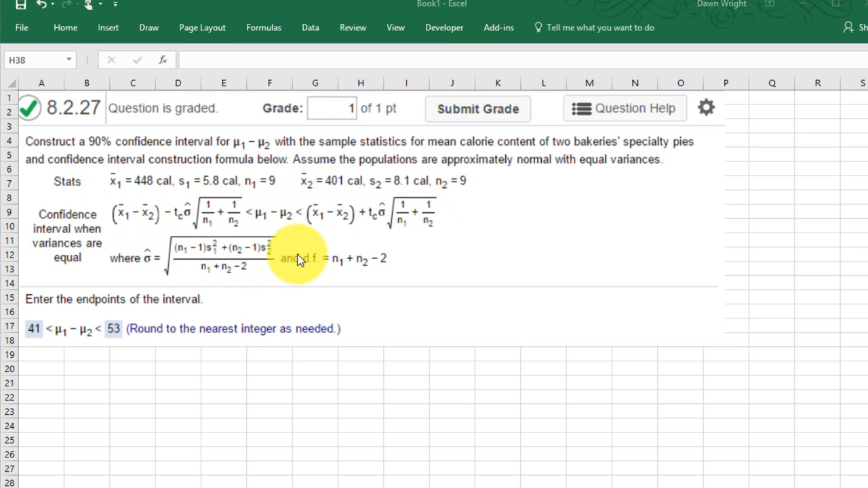
{"action": "mouse_move", "coordinate": [383, 62]}
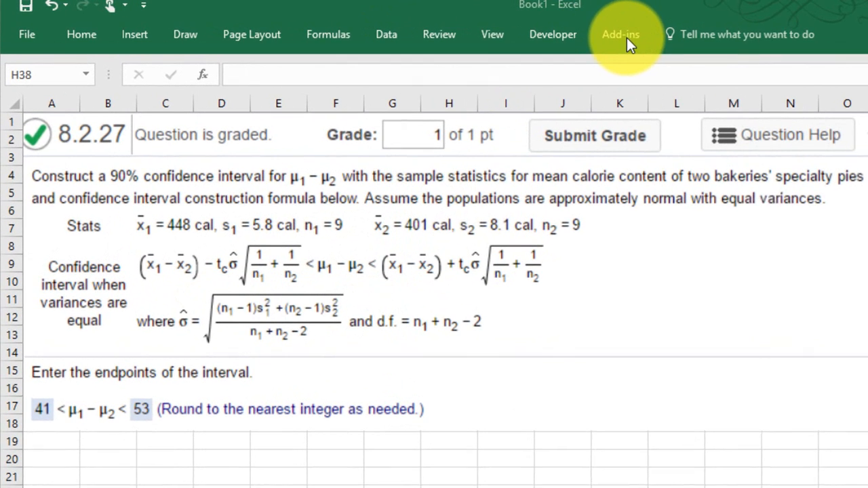
- Open the PHStat menu from the Add-ins tab to show its Confidence Intervals procedures
{"action": "left_click", "coordinate": [621, 35]}
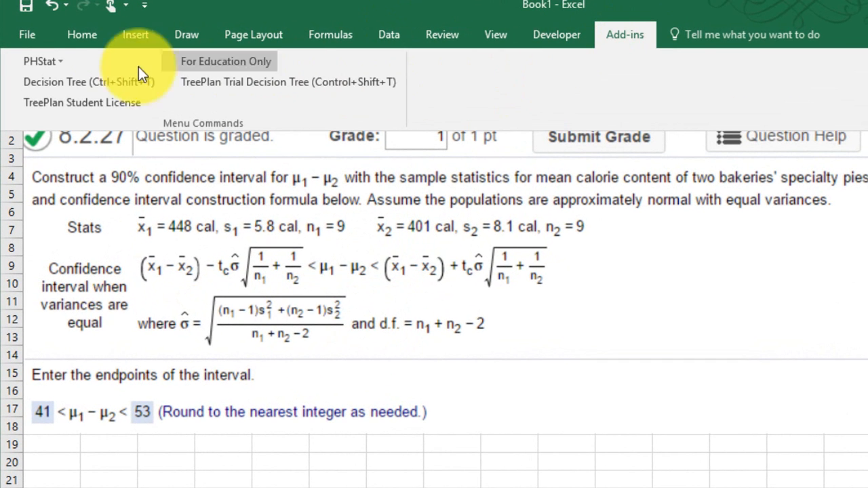
{"action": "left_click", "coordinate": [38, 61]}
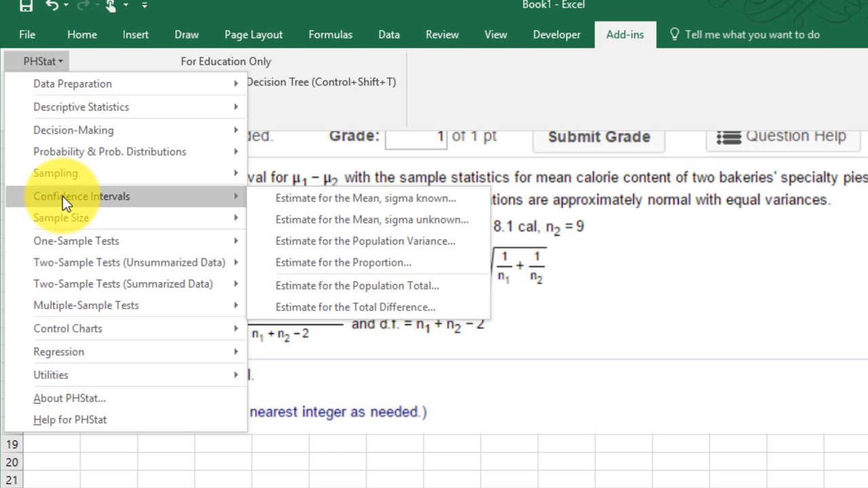
{"action": "mouse_move", "coordinate": [308, 198]}
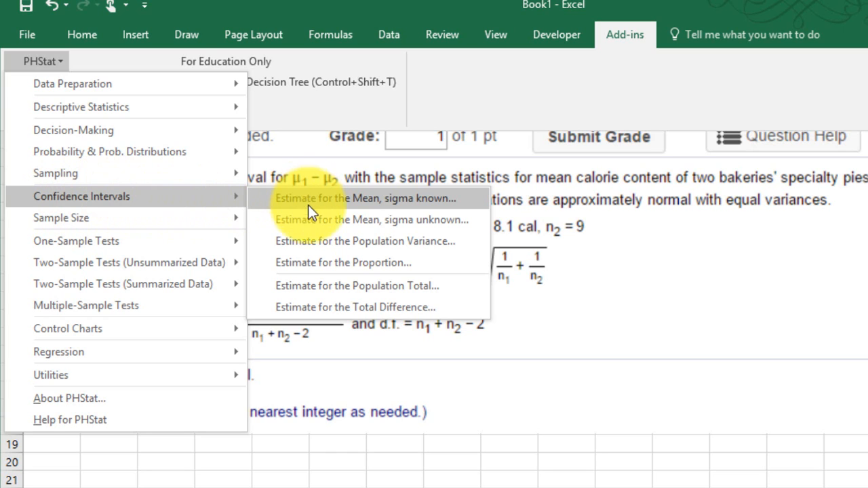
{"action": "mouse_move", "coordinate": [318, 263]}
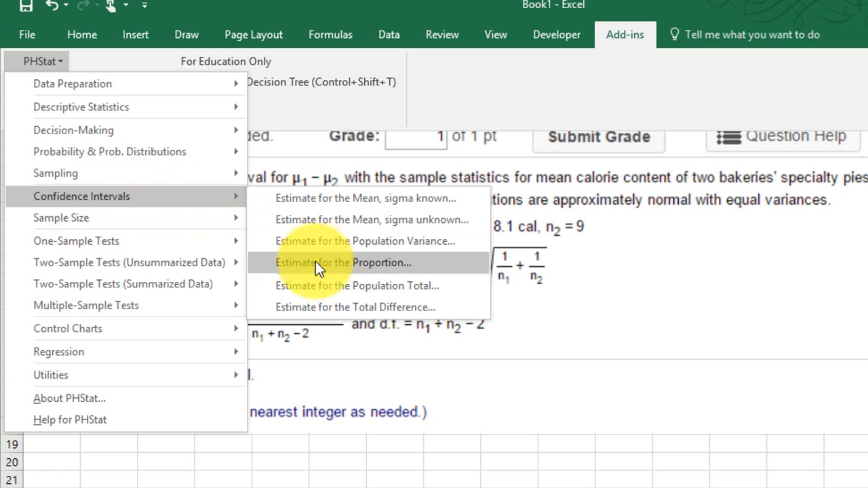
{"action": "mouse_move", "coordinate": [326, 285]}
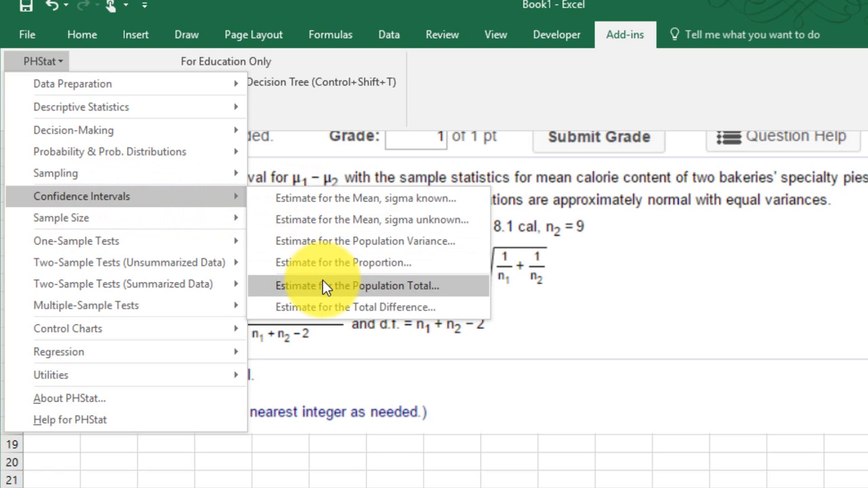
{"action": "mouse_move", "coordinate": [329, 307]}
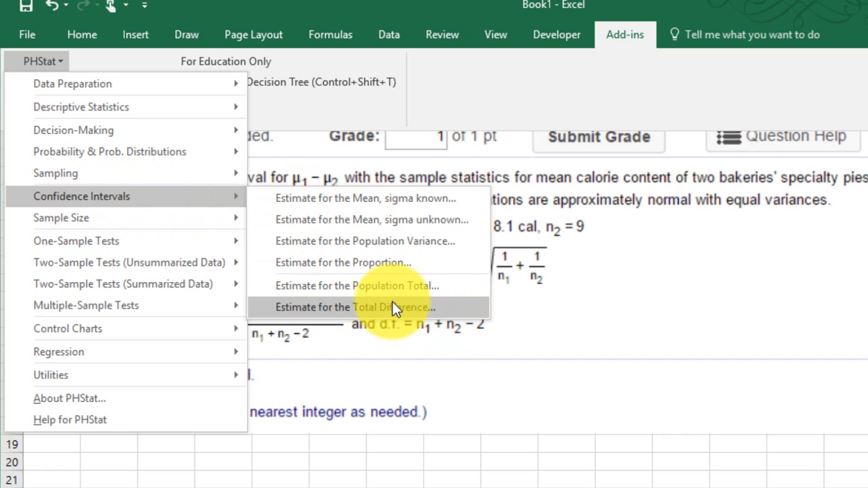
{"action": "mouse_move", "coordinate": [125, 262]}
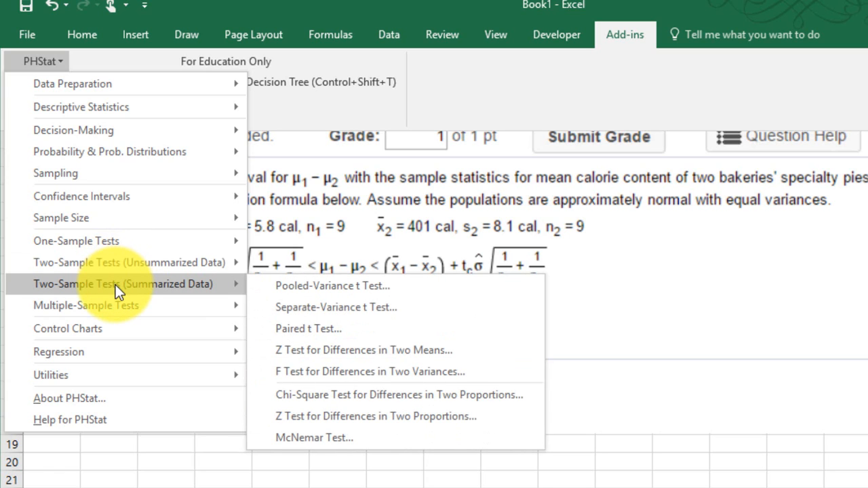
{"action": "mouse_move", "coordinate": [352, 285]}
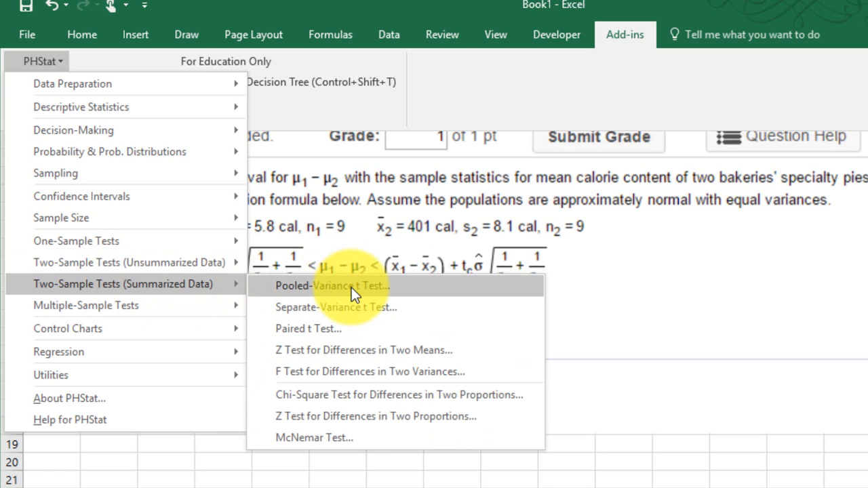
{"action": "mouse_move", "coordinate": [332, 329]}
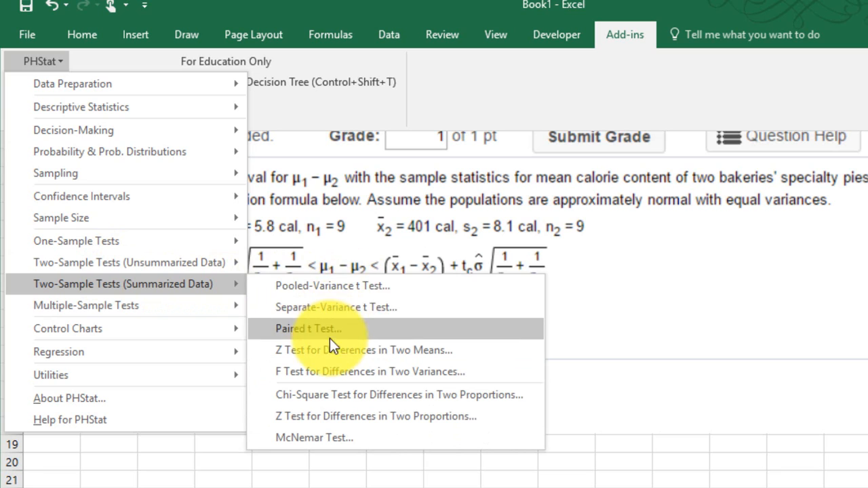
{"action": "mouse_move", "coordinate": [358, 349]}
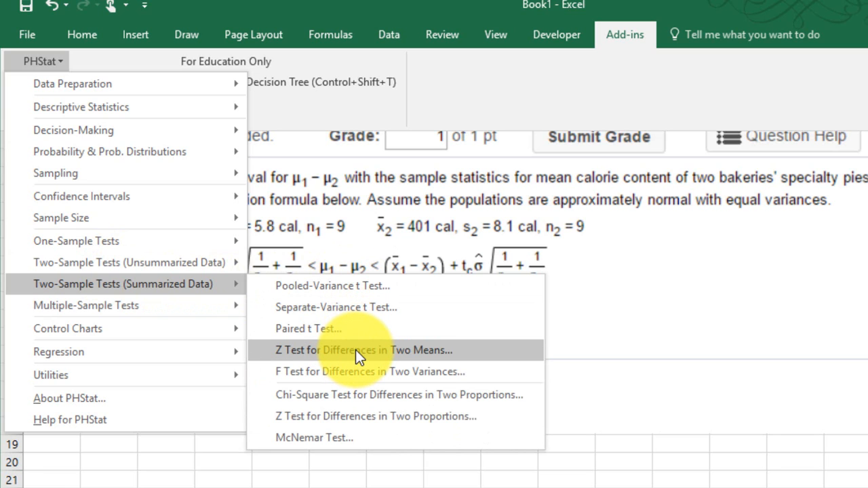
{"action": "mouse_move", "coordinate": [340, 286]}
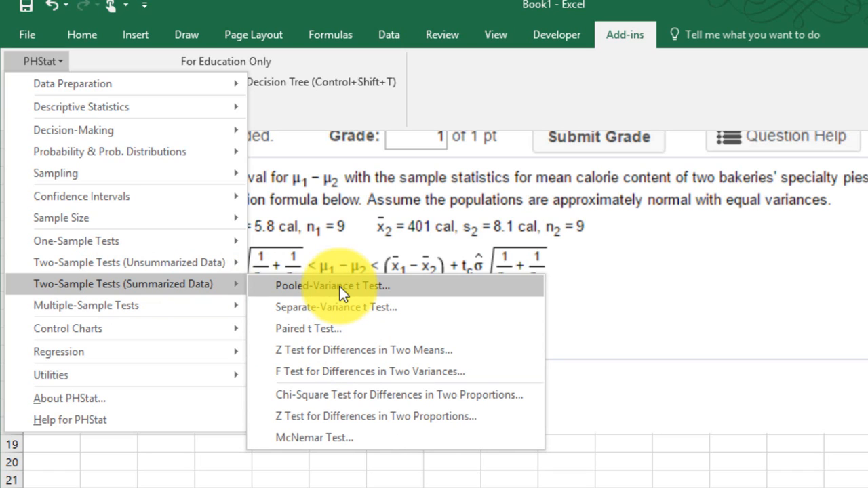
{"action": "mouse_move", "coordinate": [309, 299]}
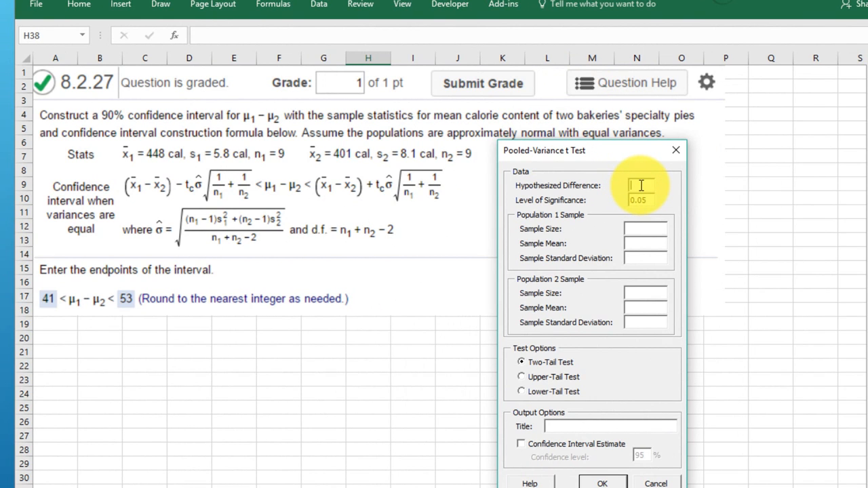
- Enter difference 0, significance .10, sample sizes 9, means 448 and 401, SDs 5.8 and 8.1
{"action": "type", "text": "0"}
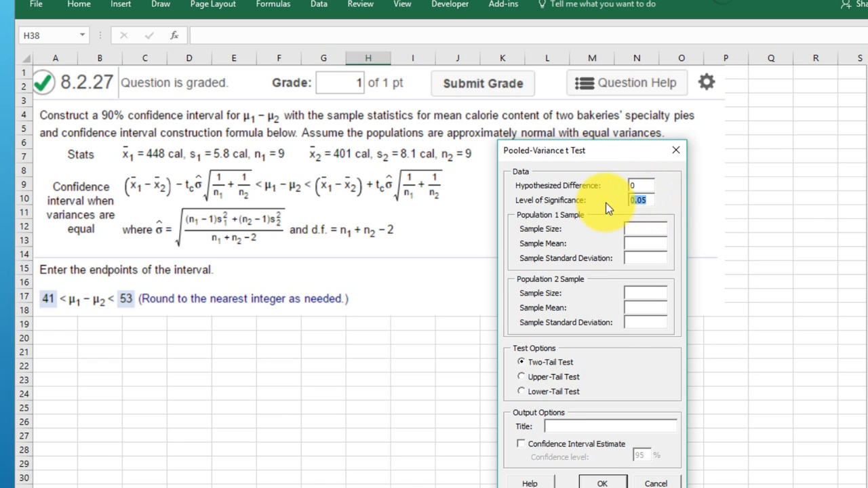
{"action": "mouse_move", "coordinate": [142, 127]}
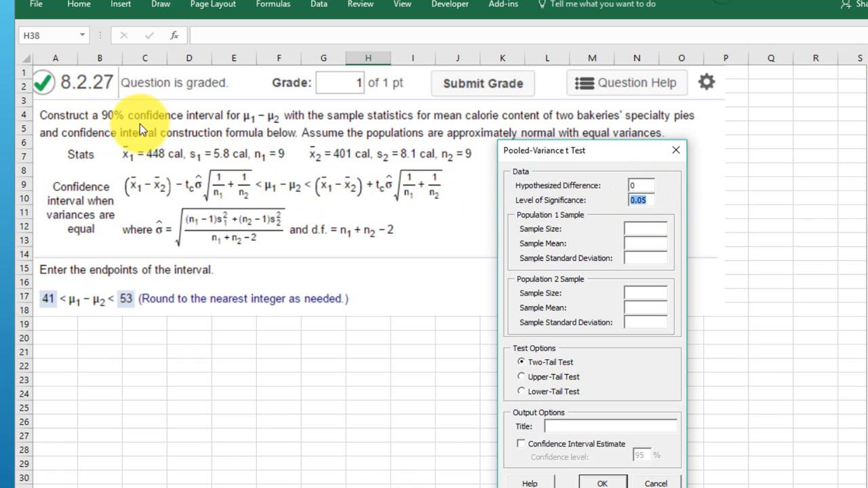
{"action": "type", "text": ".10"}
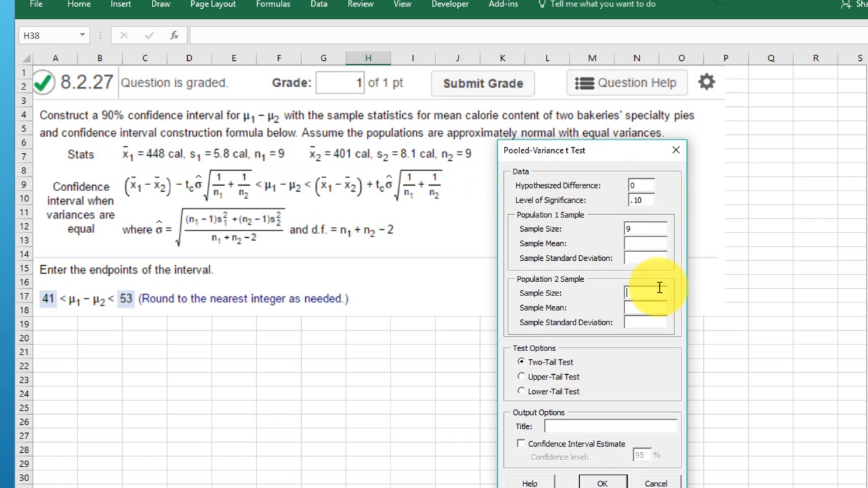
{"action": "type", "text": "9"}
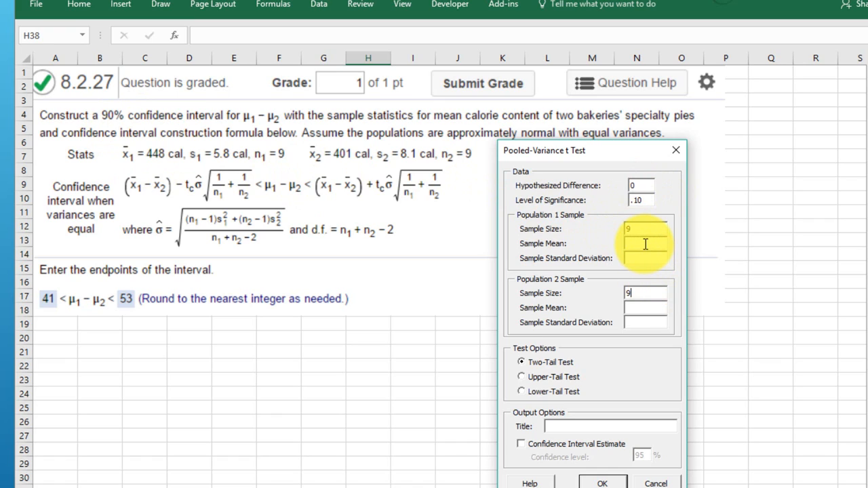
{"action": "type", "text": "448"}
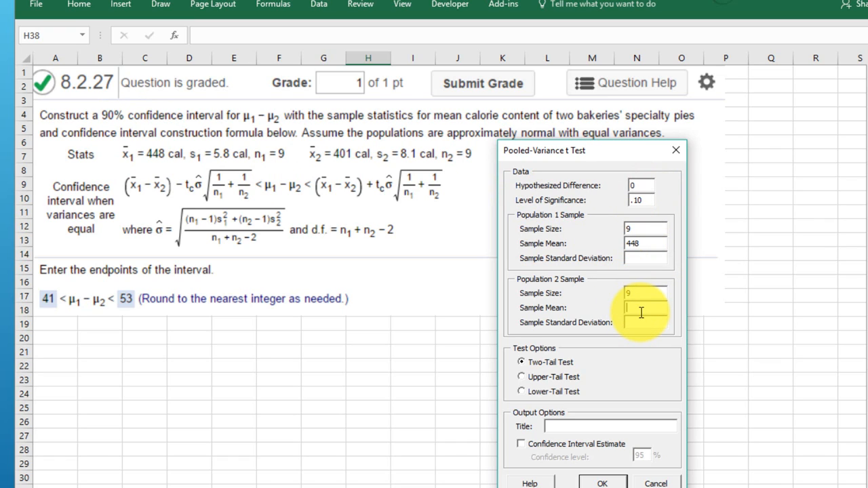
{"action": "type", "text": "401"}
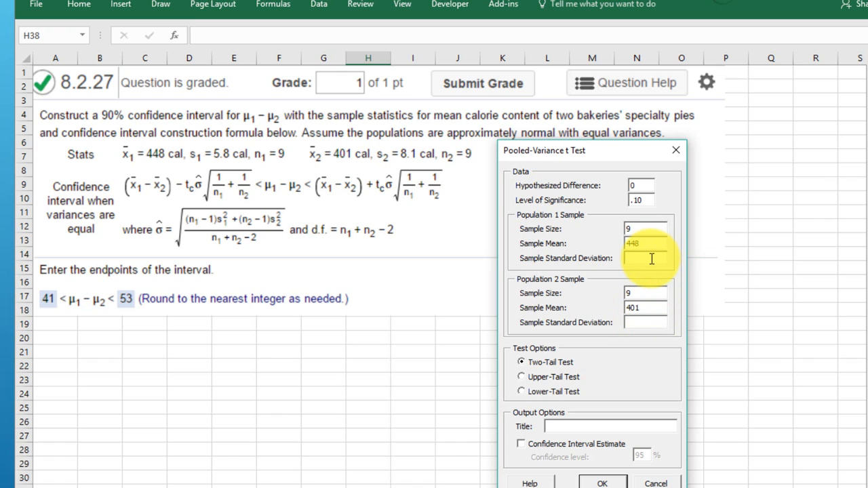
{"action": "type", "text": "5"}
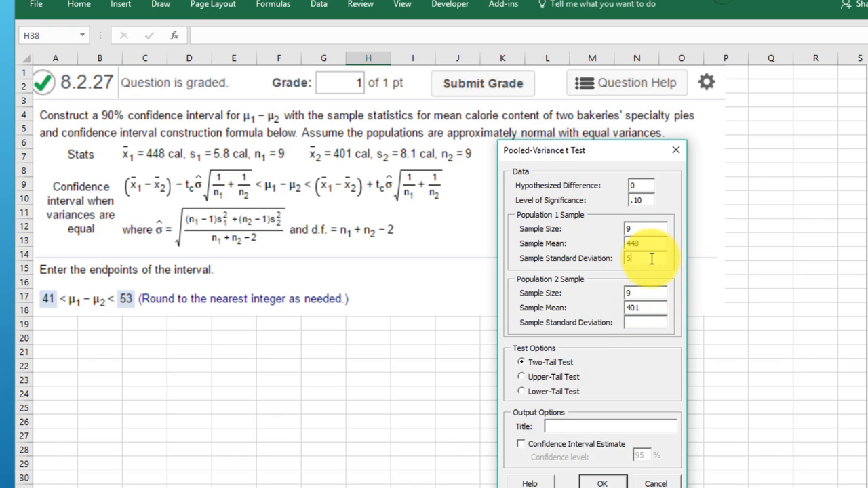
{"action": "type", "text": ".8"}
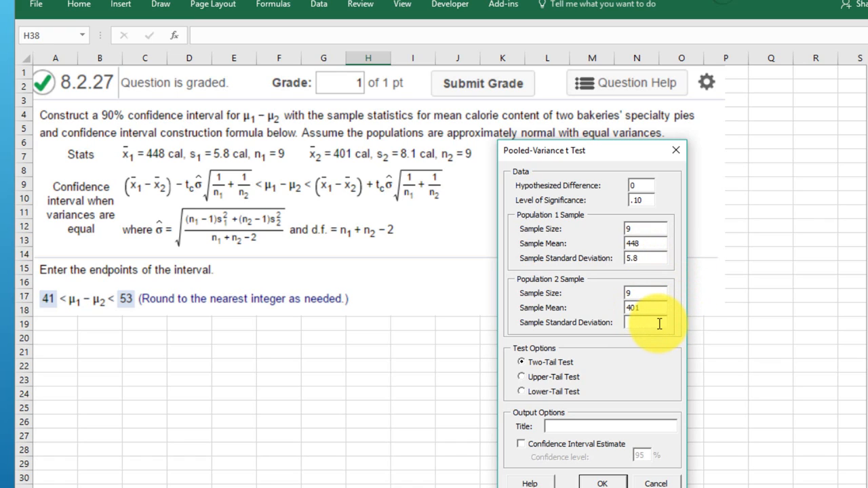
{"action": "type", "text": "8.1"}
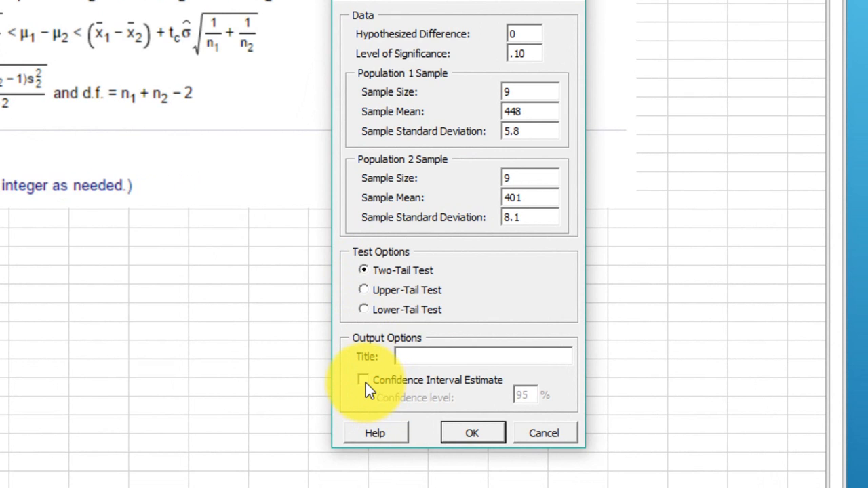
- Add a 90% confidence interval estimate to the pooled-variance t test and run it
{"action": "left_click", "coordinate": [363, 380]}
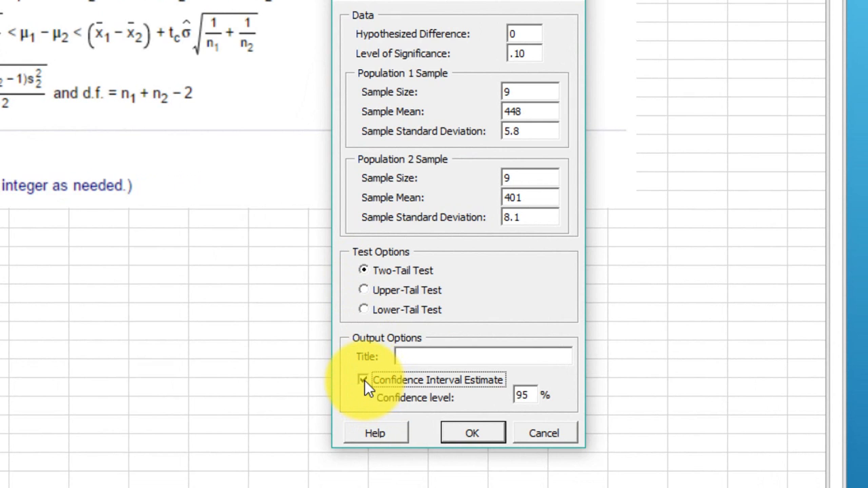
{"action": "left_click", "coordinate": [364, 379]}
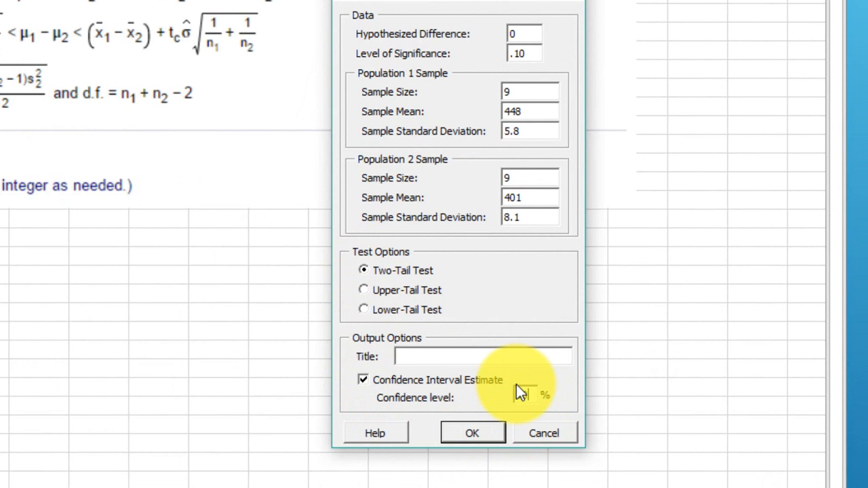
{"action": "type", "text": "90"}
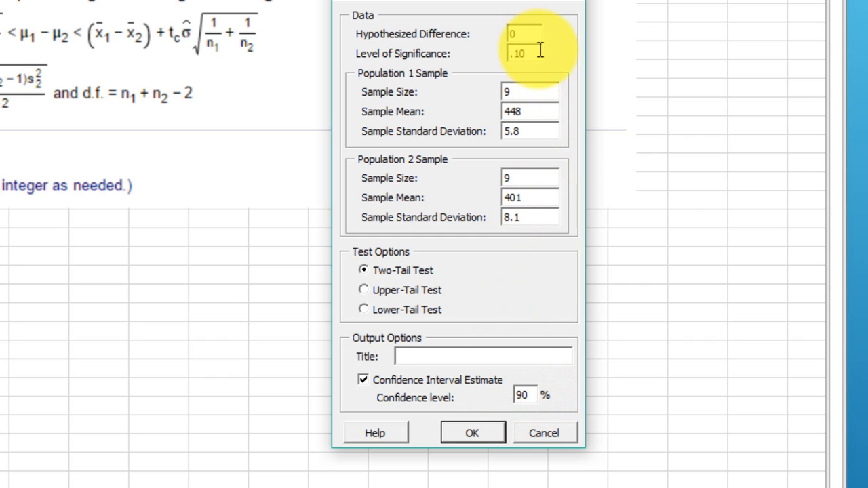
{"action": "mouse_move", "coordinate": [490, 414]}
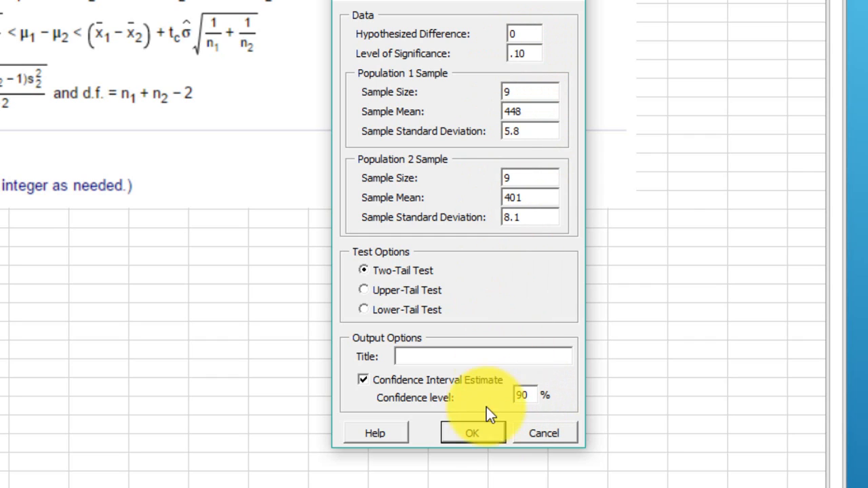
{"action": "left_click", "coordinate": [472, 433]}
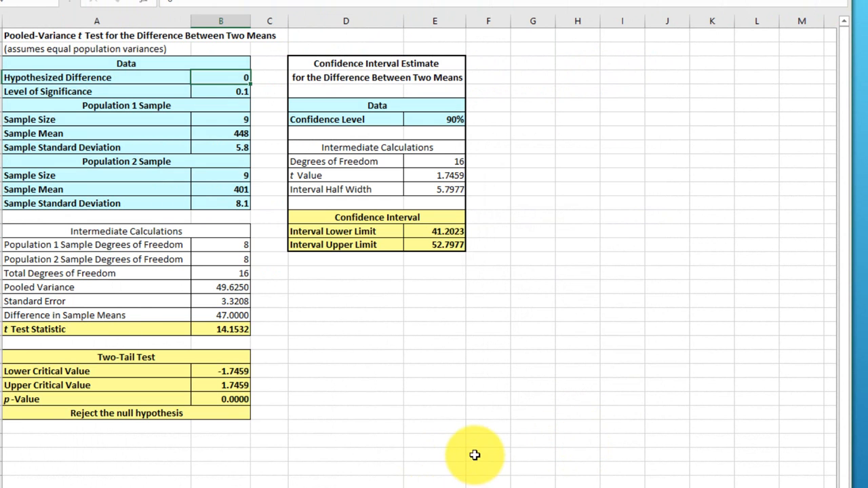
{"action": "mouse_move", "coordinate": [514, 134]}
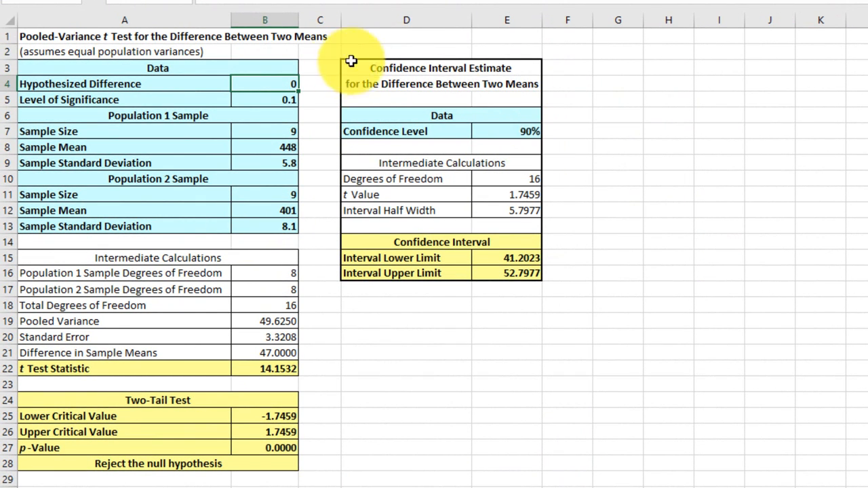
{"action": "mouse_move", "coordinate": [425, 403]}
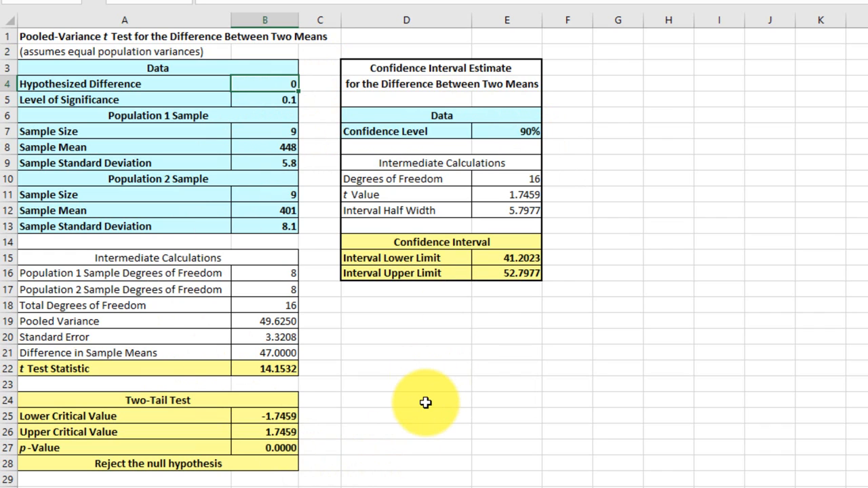
{"action": "mouse_move", "coordinate": [252, 162]}
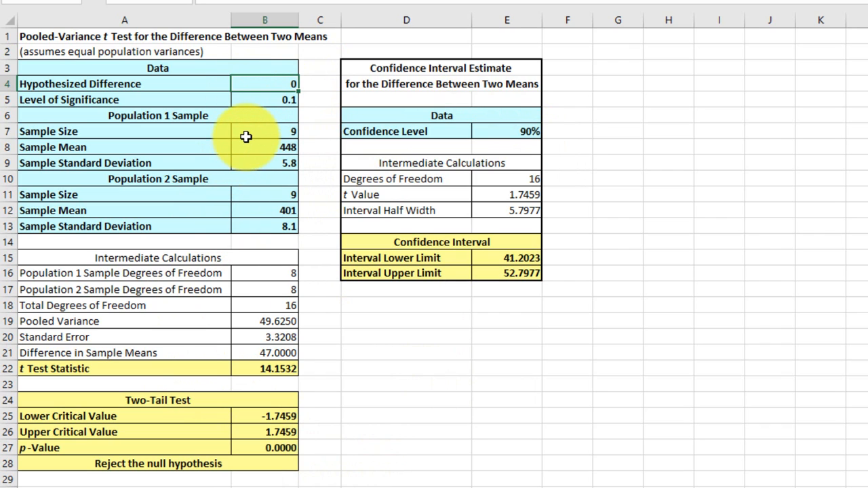
{"action": "mouse_move", "coordinate": [269, 226]}
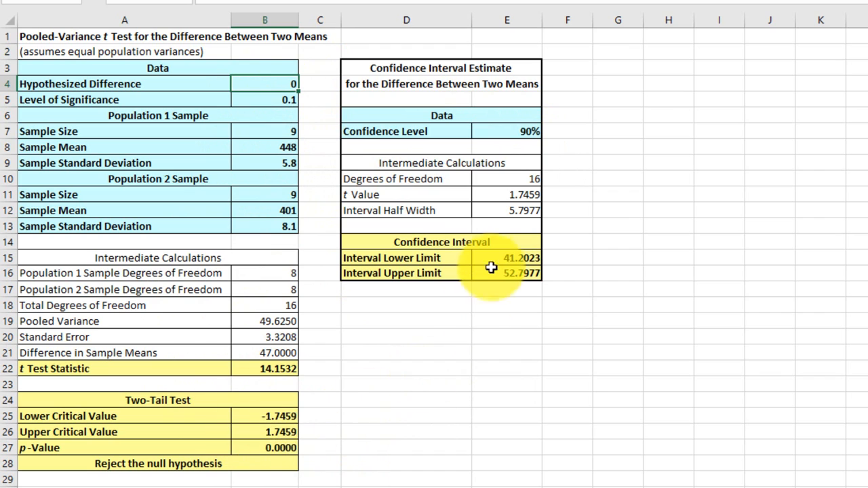
{"action": "mouse_move", "coordinate": [449, 294]}
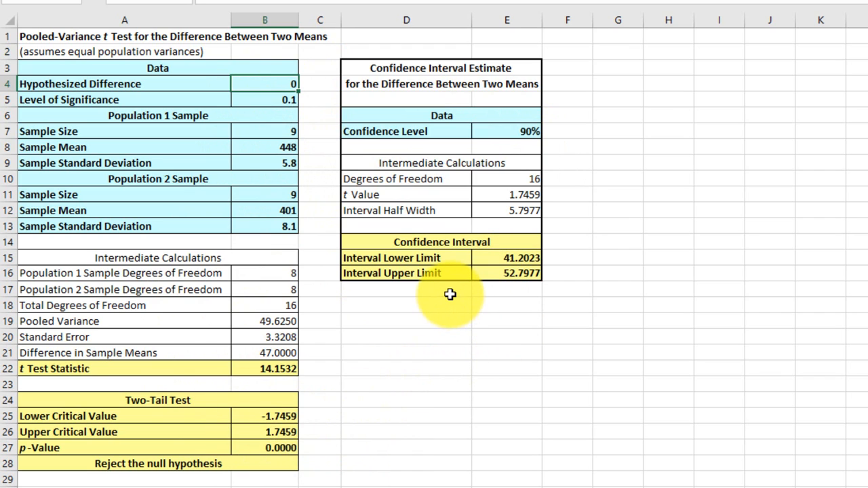
{"action": "mouse_move", "coordinate": [565, 299]}
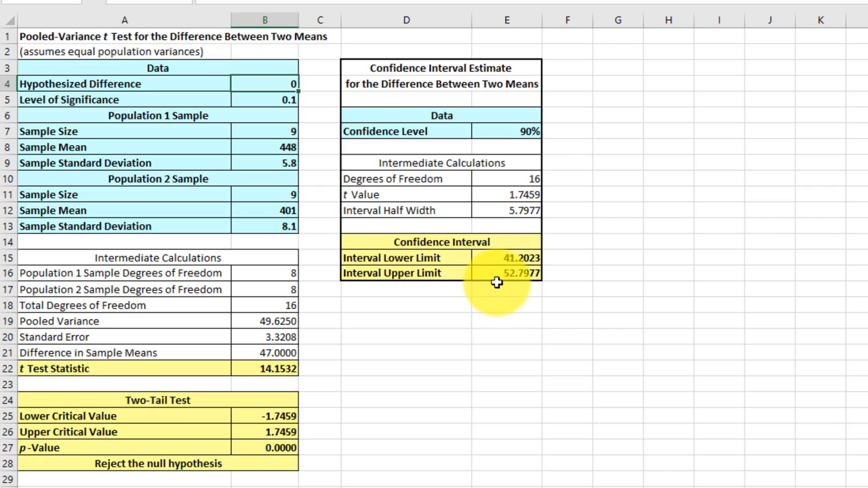
{"action": "mouse_move", "coordinate": [490, 254]}
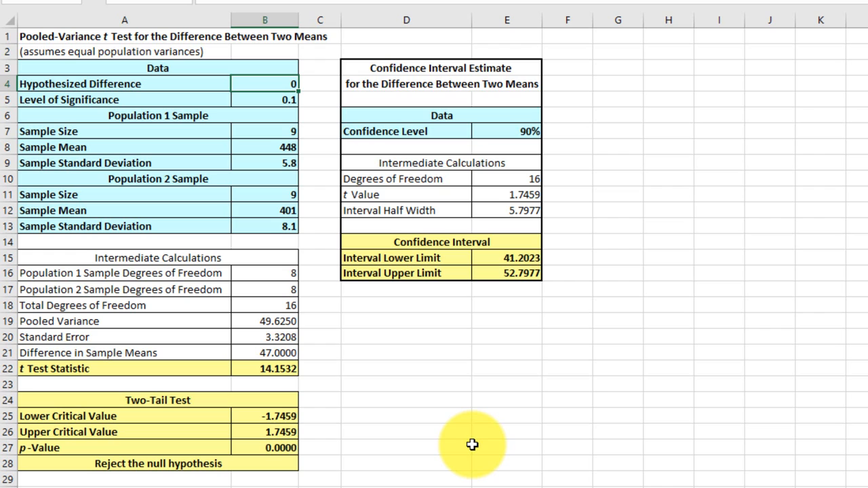
{"action": "mouse_move", "coordinate": [392, 373]}
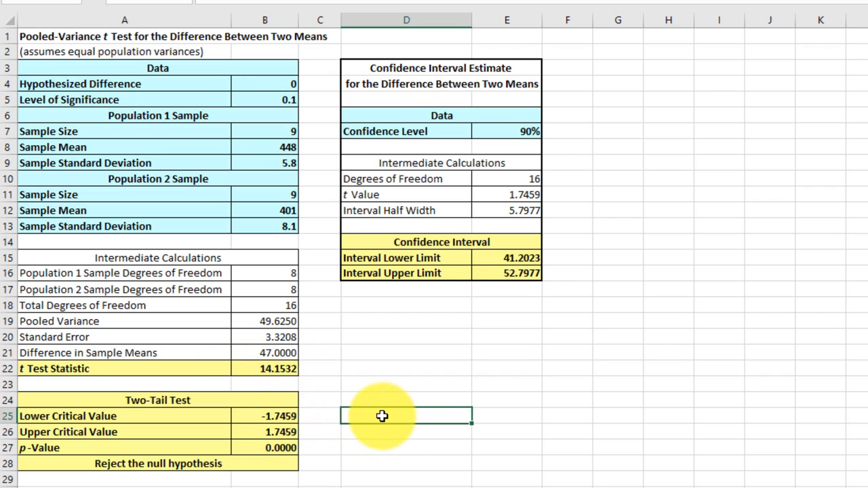
- Label LL and UL in D25:D26 and compute lower limit =B21+(B20*B25) in E25
{"action": "type", "text": "LL"}
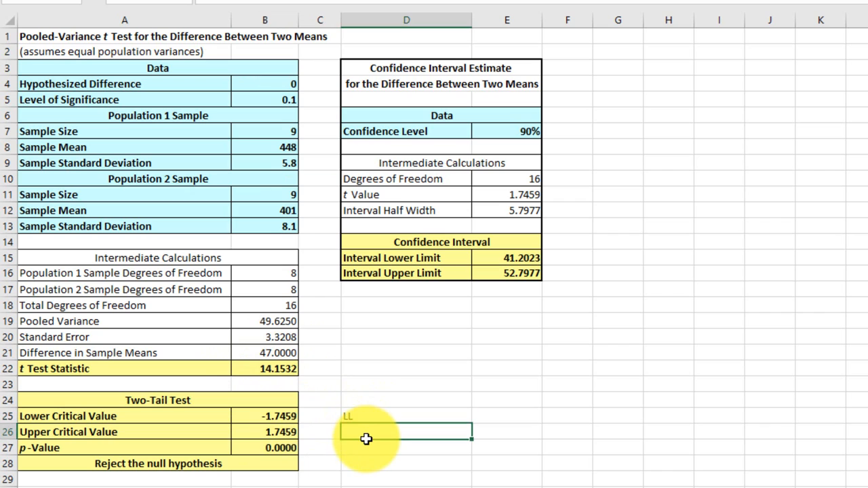
{"action": "type", "text": "Uk"}
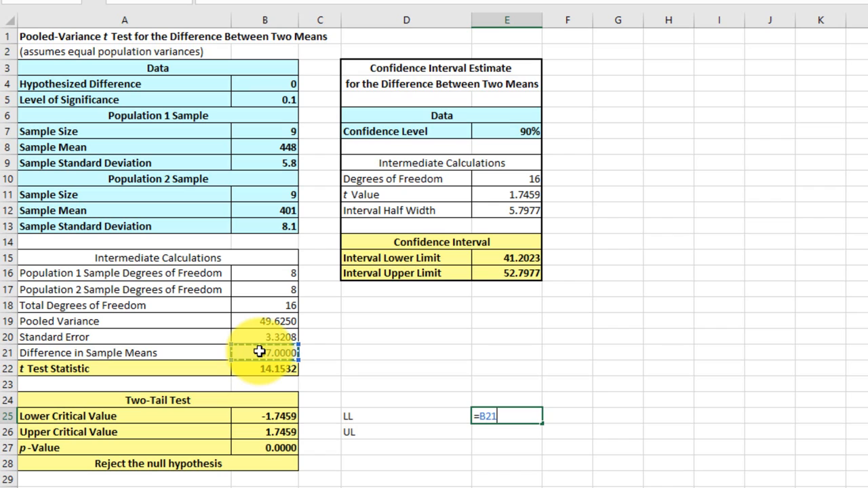
{"action": "type", "text": "+"}
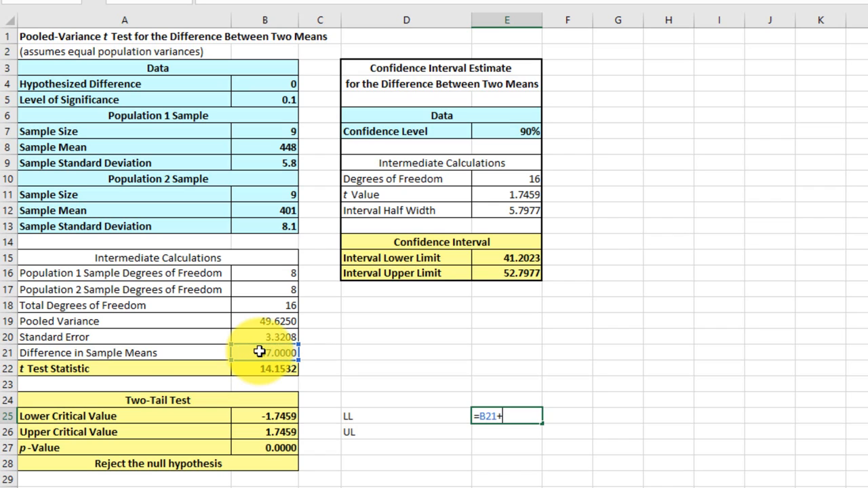
{"action": "type", "text": "("}
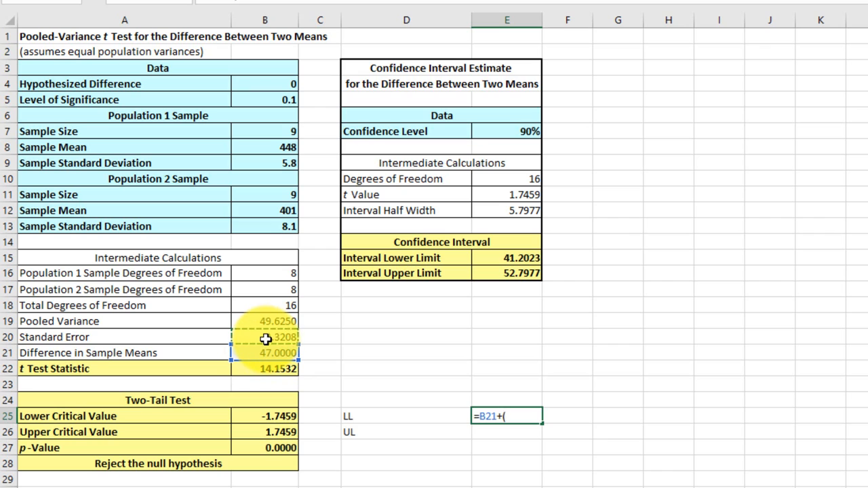
{"action": "type", "text": "*"}
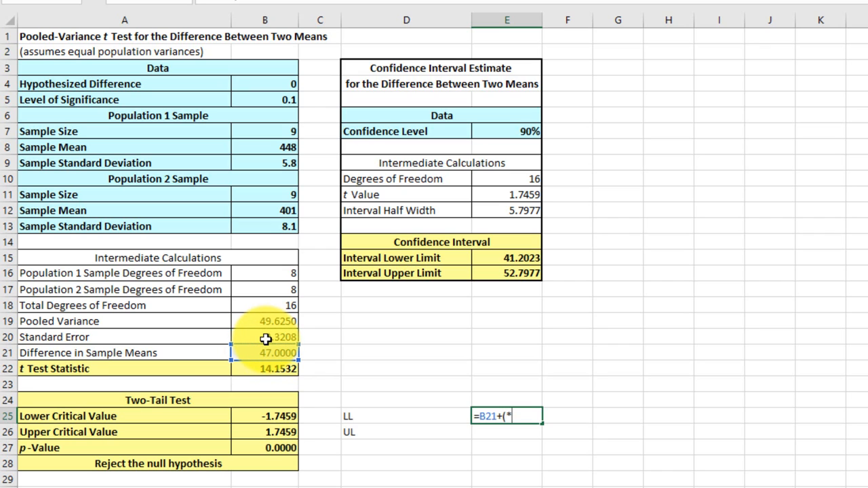
{"action": "left_click", "coordinate": [265, 415]}
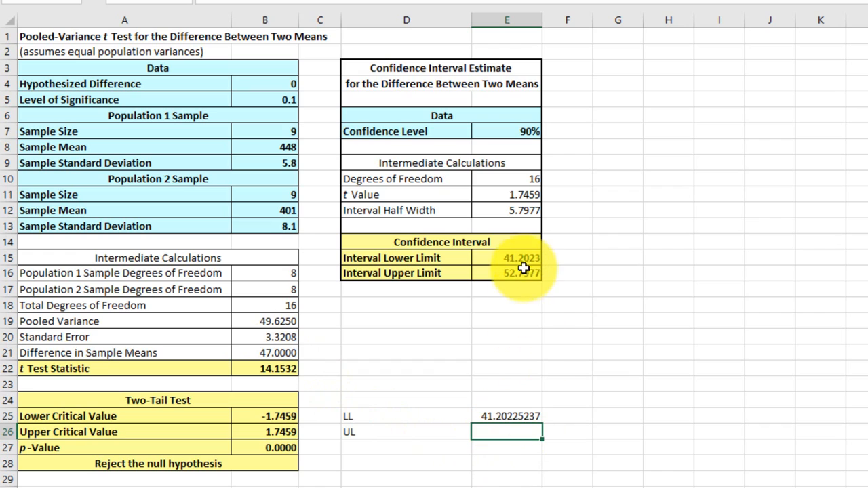
{"action": "mouse_move", "coordinate": [440, 464]}
{"action": "type", "text": "="}
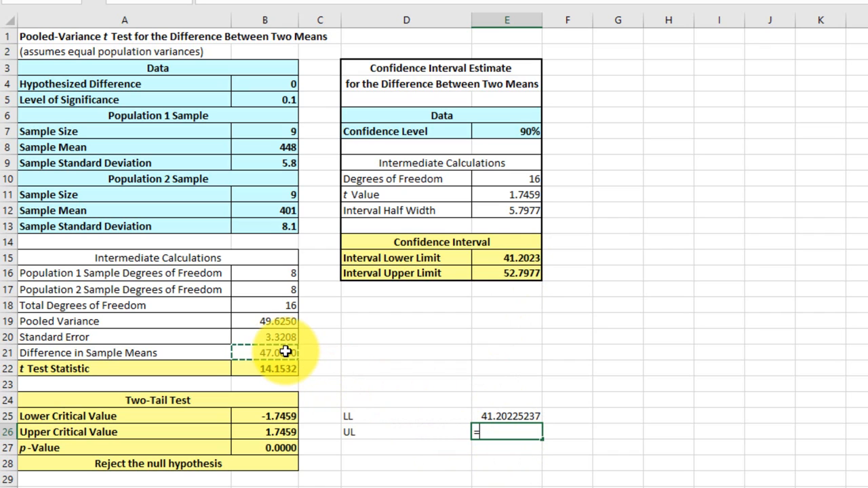
- Compute the upper limit in E26 as =+(B20*B26)+B21, giving 52.79774763
{"action": "type", "text": "+"}
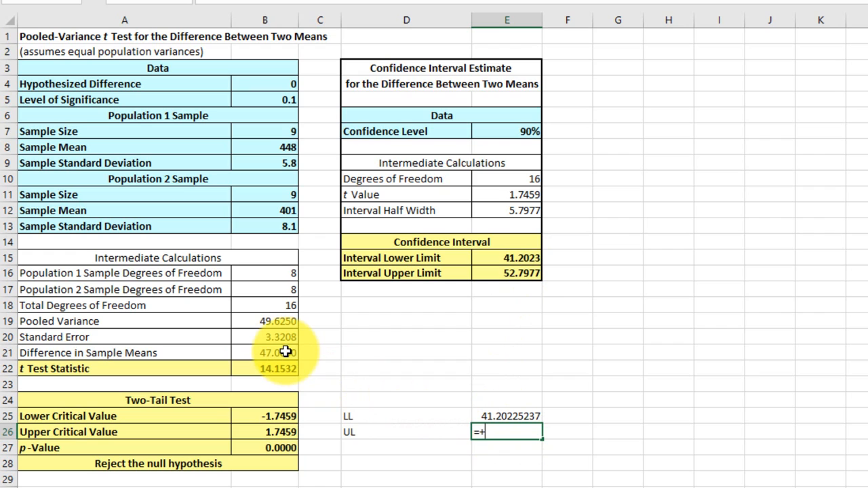
{"action": "type", "text": "("}
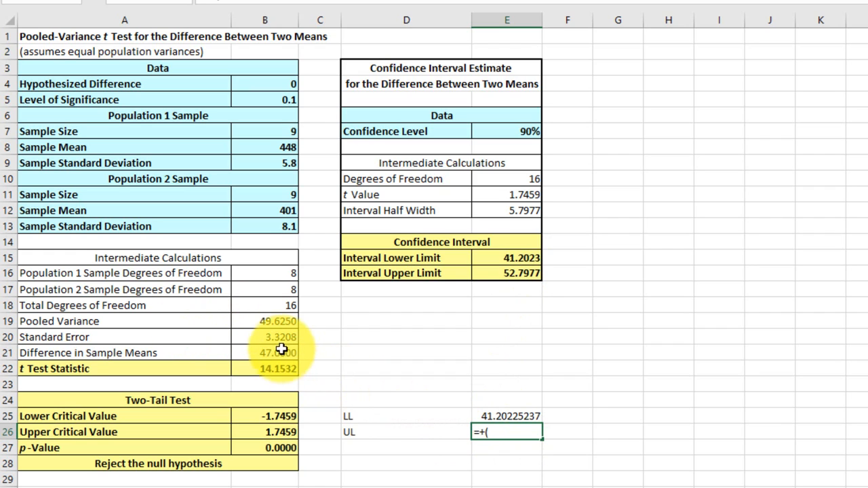
{"action": "left_click", "coordinate": [265, 337]}
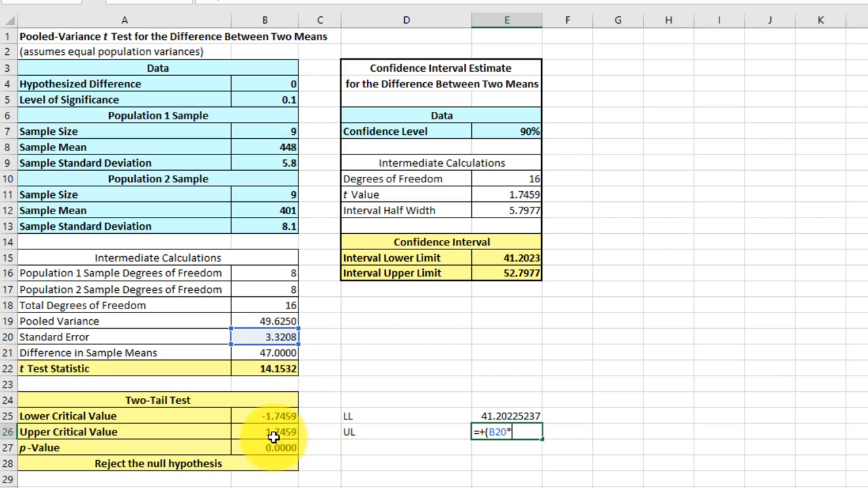
{"action": "left_click", "coordinate": [264, 432]}
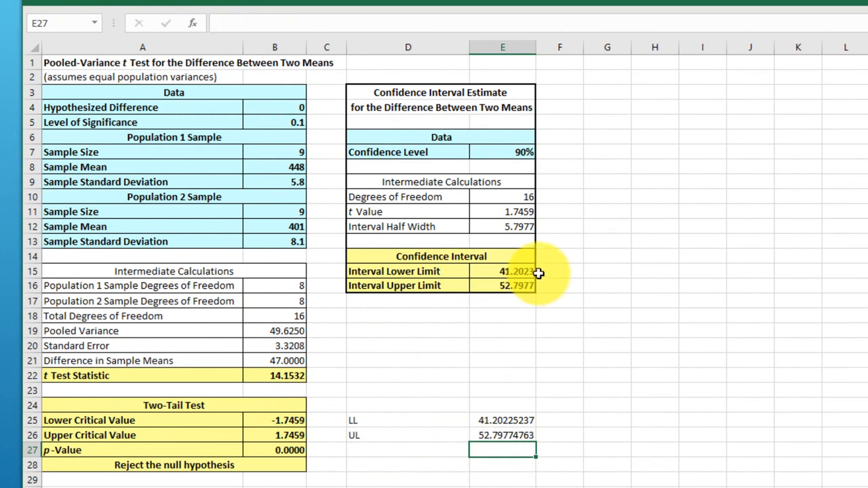
{"action": "mouse_move", "coordinate": [356, 406]}
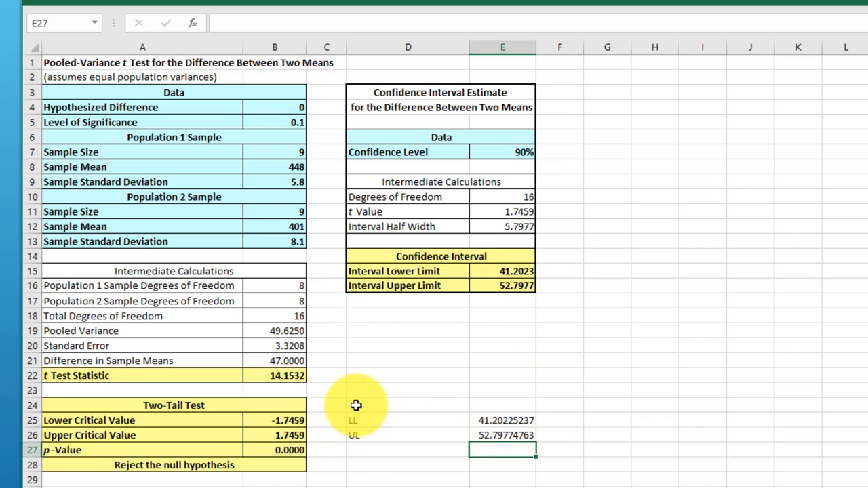
{"action": "mouse_move", "coordinate": [324, 355]}
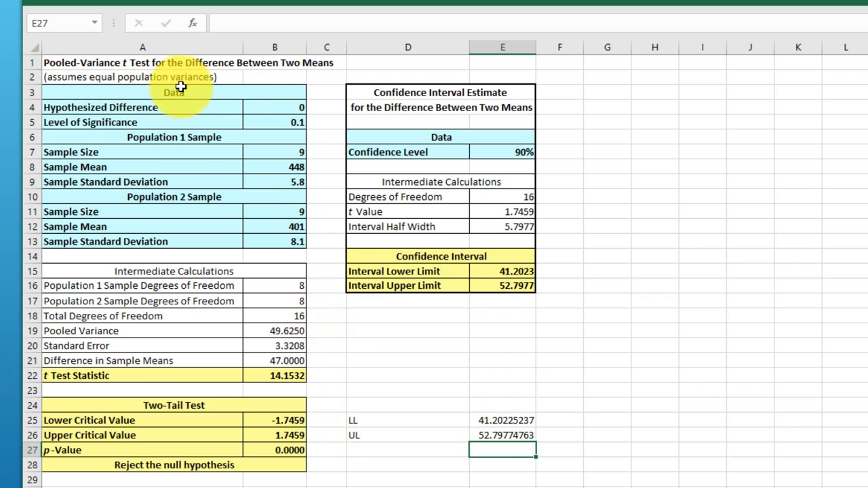
{"action": "mouse_move", "coordinate": [228, 90]}
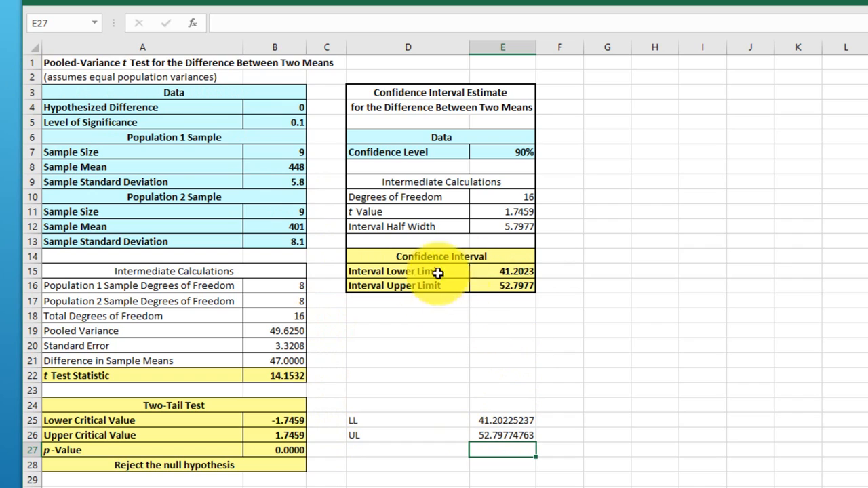
{"action": "mouse_move", "coordinate": [451, 275]}
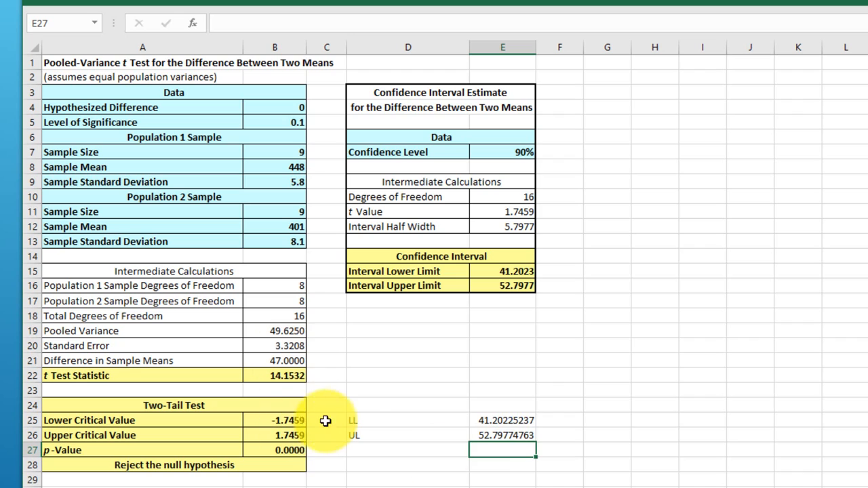
{"action": "mouse_move", "coordinate": [471, 446]}
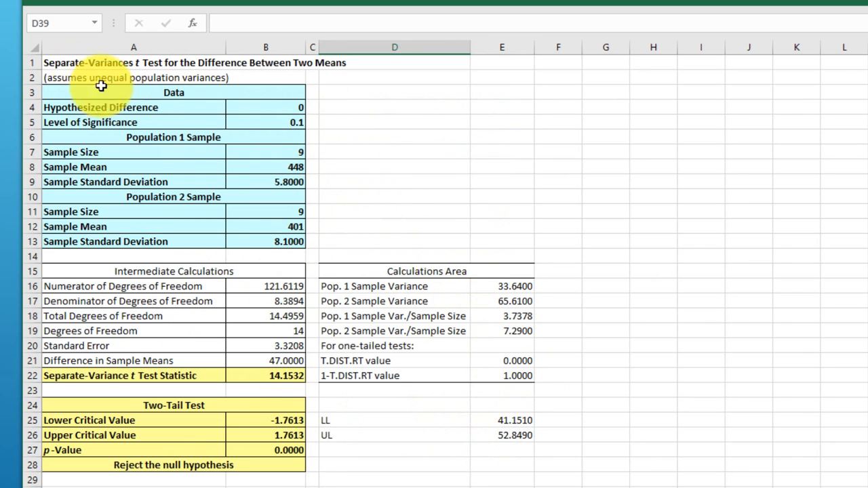
{"action": "mouse_move", "coordinate": [433, 304]}
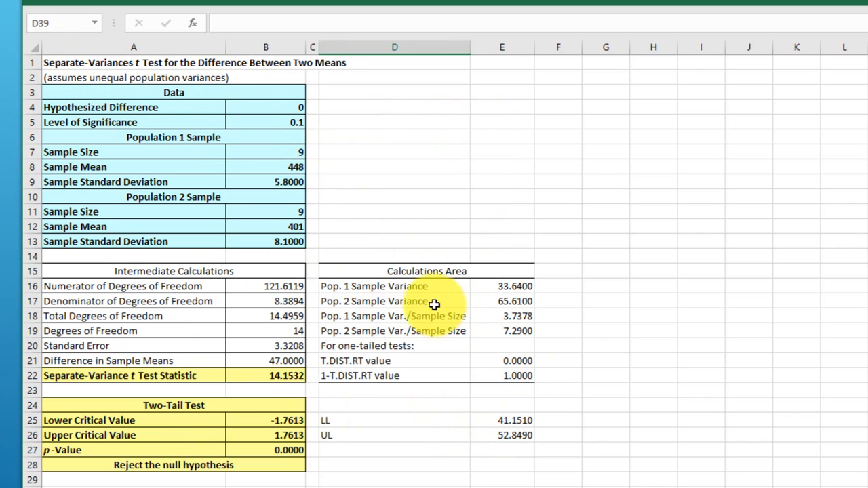
{"action": "mouse_move", "coordinate": [473, 356]}
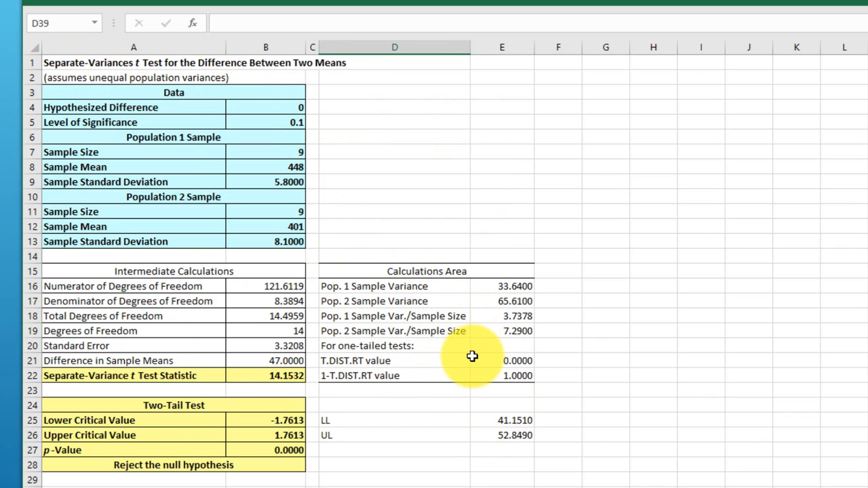